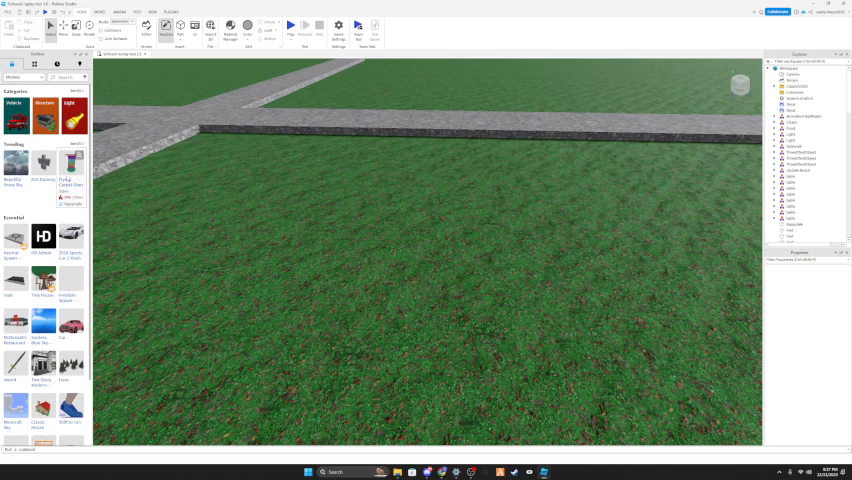
mouse_move(214, 178)
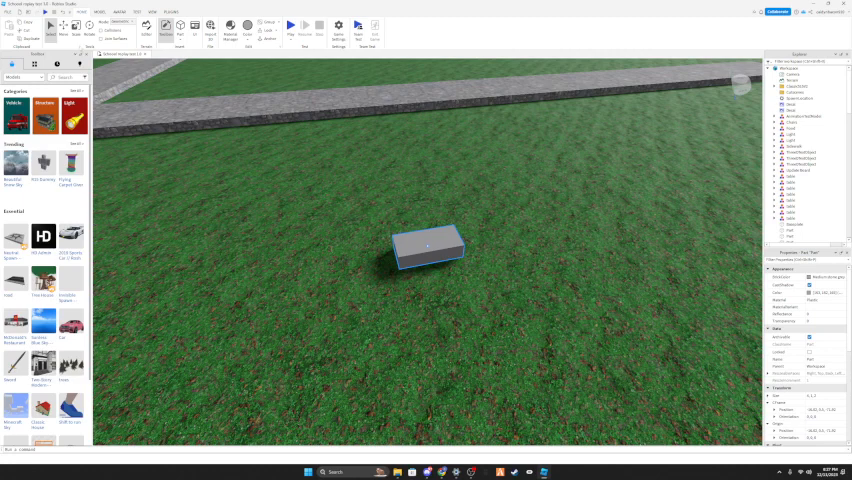
Give the block the Neon material and a yellow colour so it glows beside the board
left_click(62, 34)
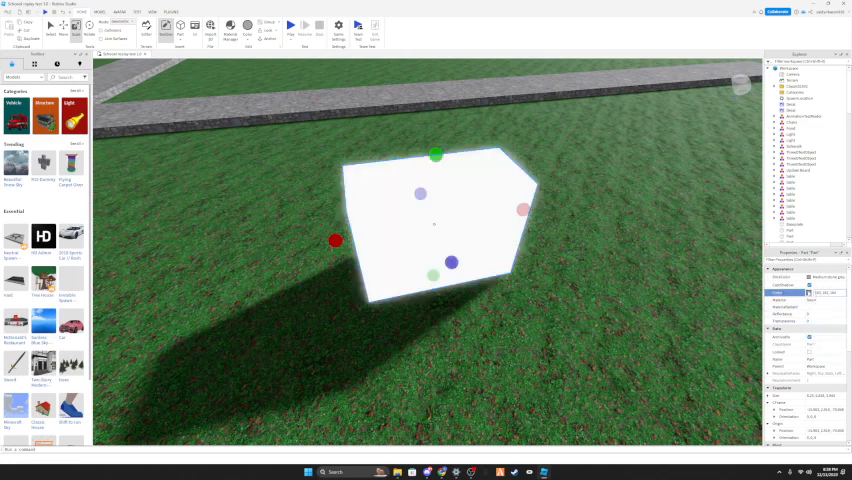
left_click(808, 292)
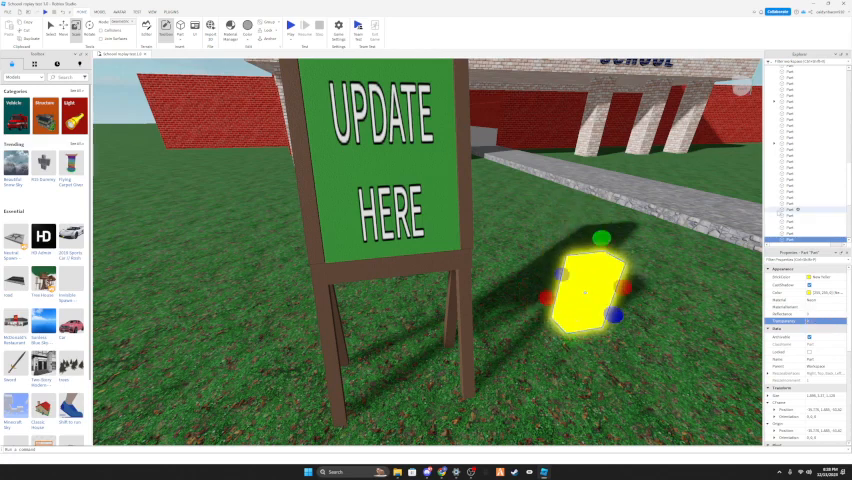
Move the camera into the brick room and select the neon yellow light part
left_click(800, 212)
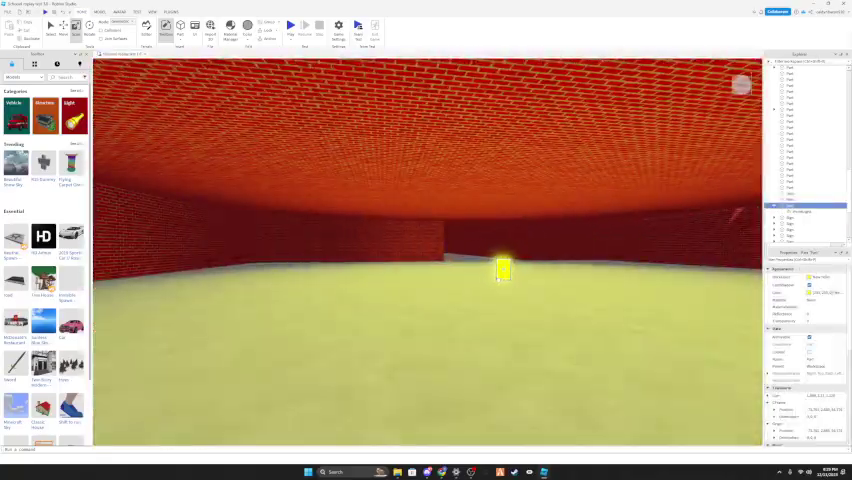
left_click(504, 270)
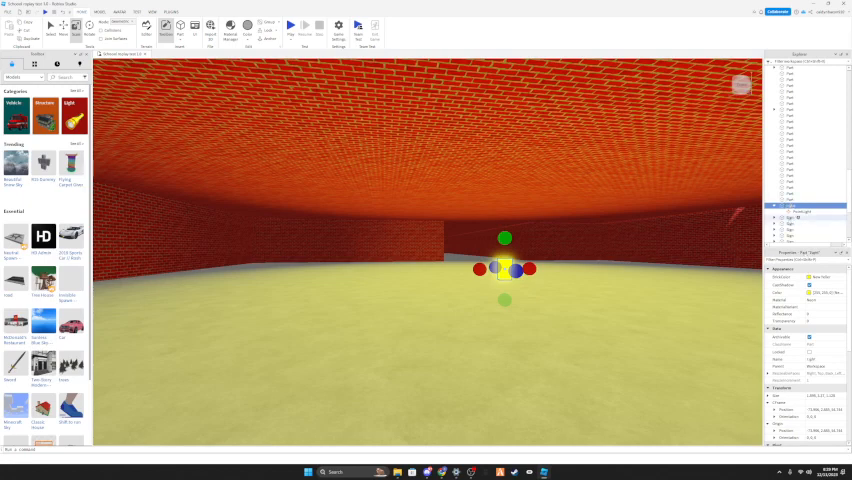
Start Save to Roblox for the part, naming it 'Light' with description 'This is a'
right_click(808, 204)
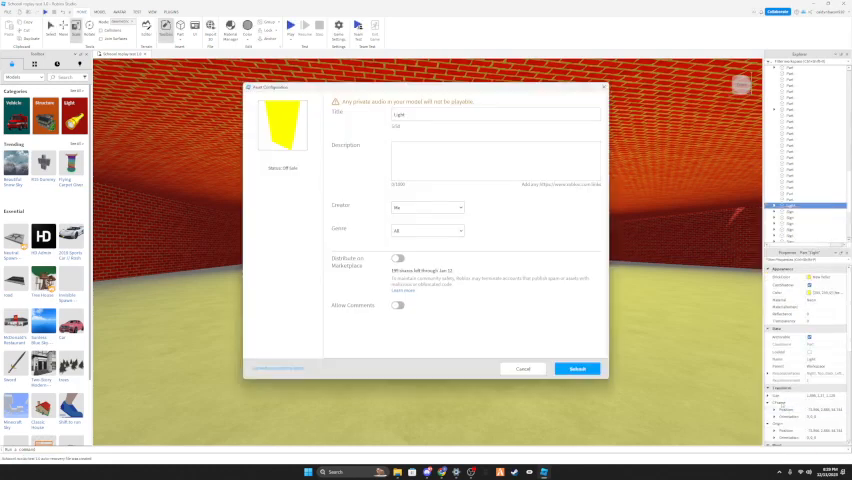
left_click(496, 114)
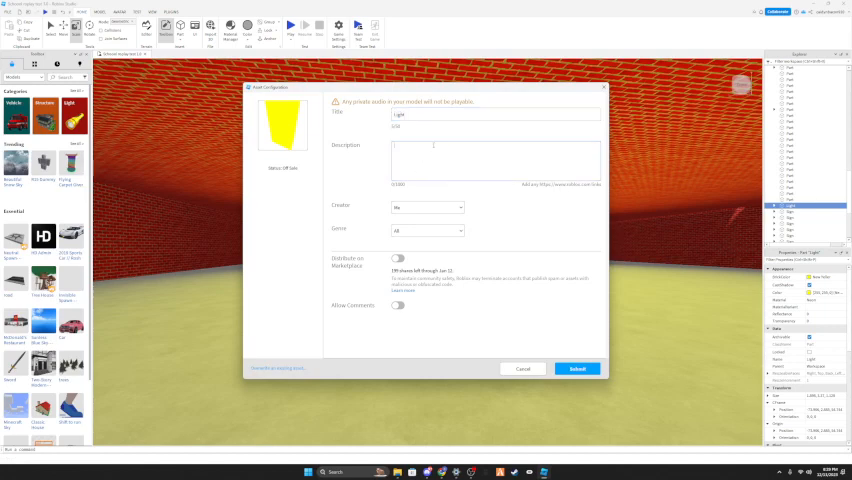
type("Light")
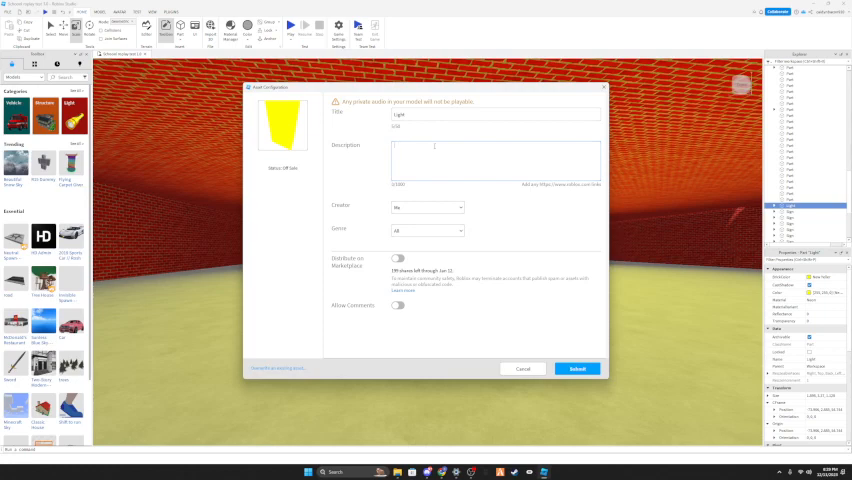
type("This is a light")
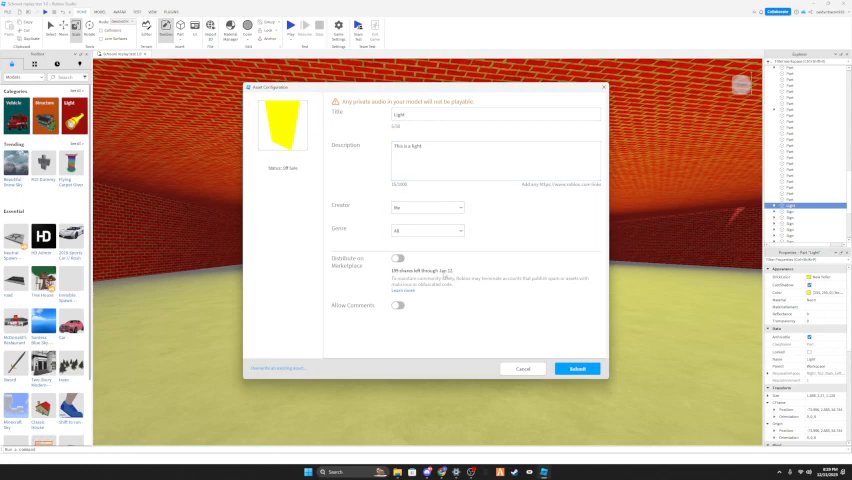
Enable marketplace distribution and the other sharing option, then submit the model
left_click(400, 258)
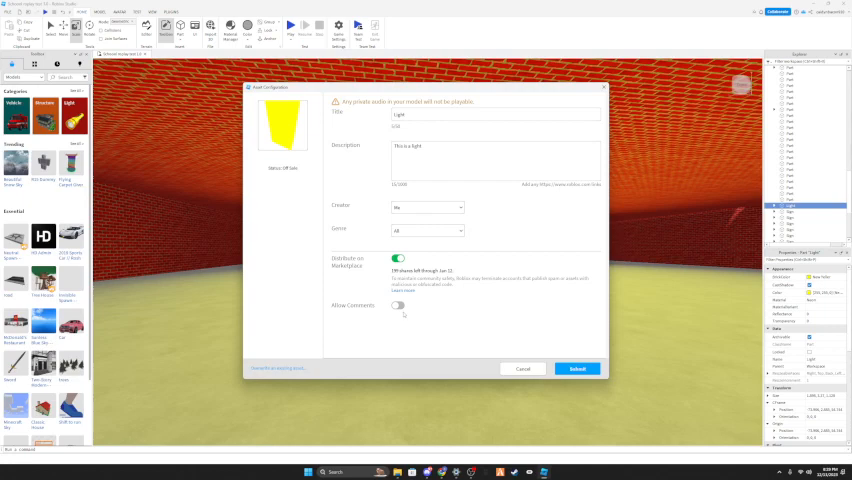
left_click(396, 304)
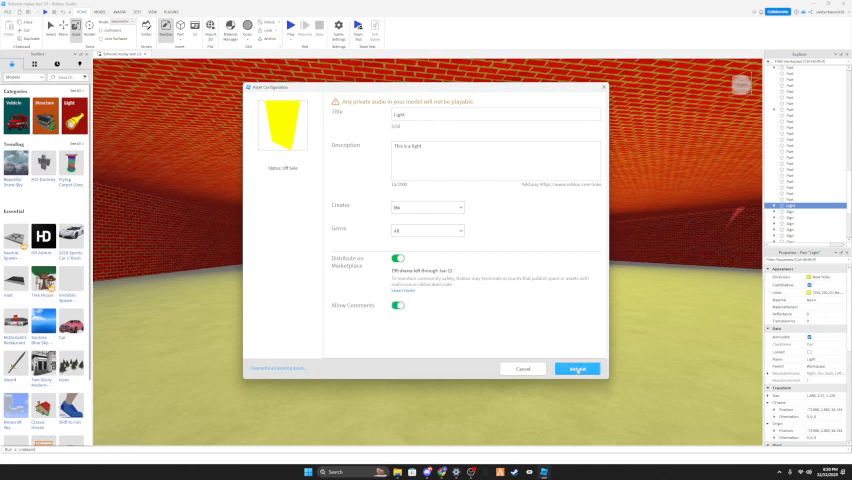
left_click(584, 368)
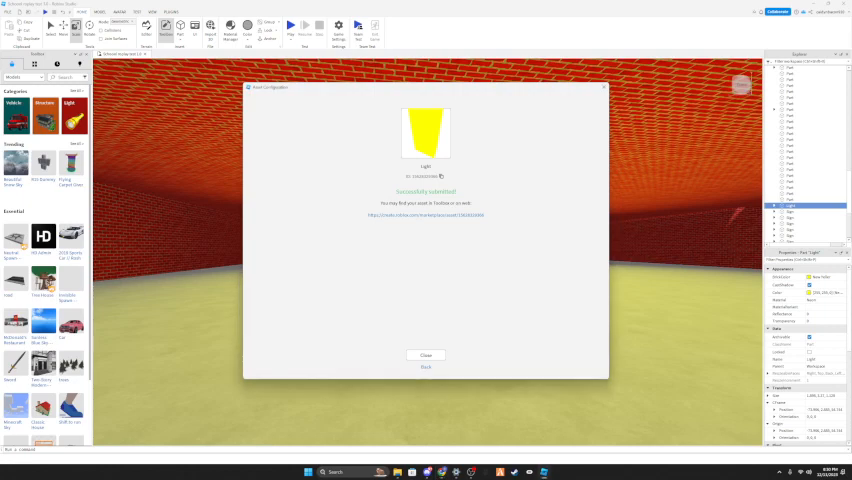
View the published Light model page, then the creator's profile Creations showing Light
left_click(424, 216)
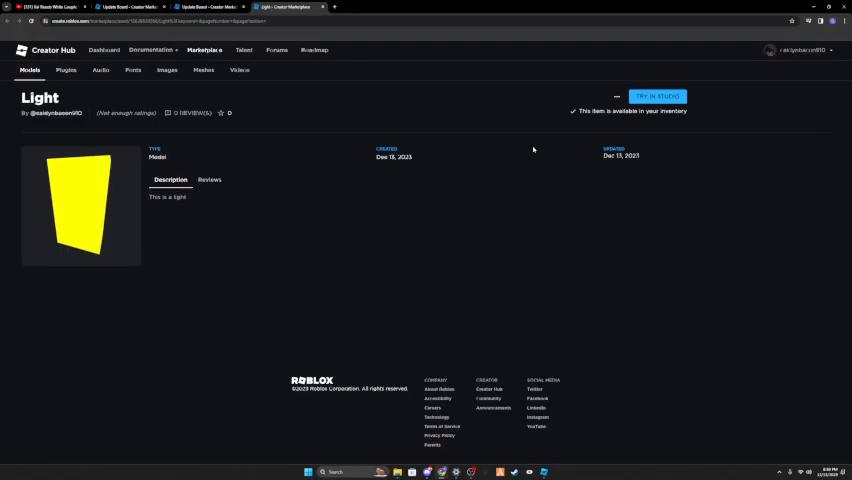
mouse_move(734, 72)
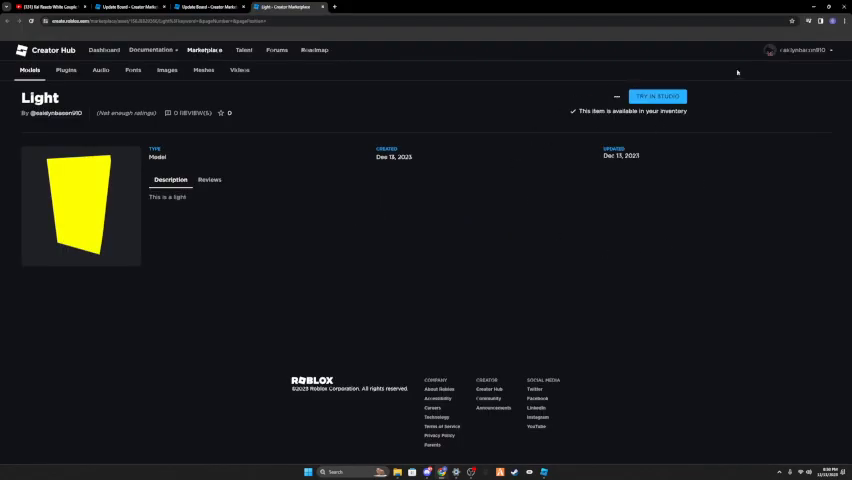
left_click(208, 180)
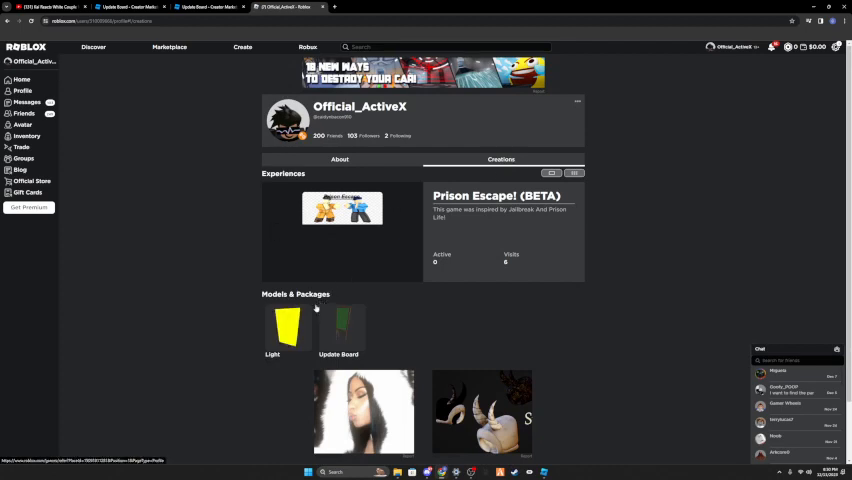
Rewrite the profile About text to 'I am a Developer' and save it
left_click(284, 330)
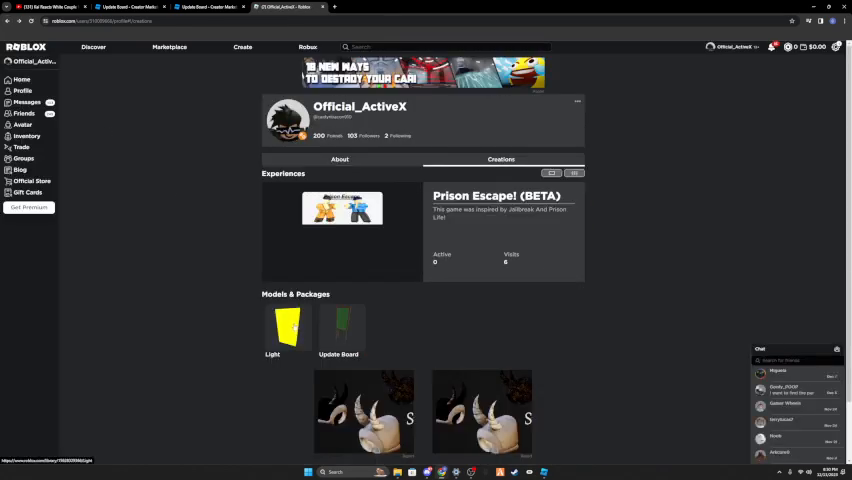
left_click(340, 160)
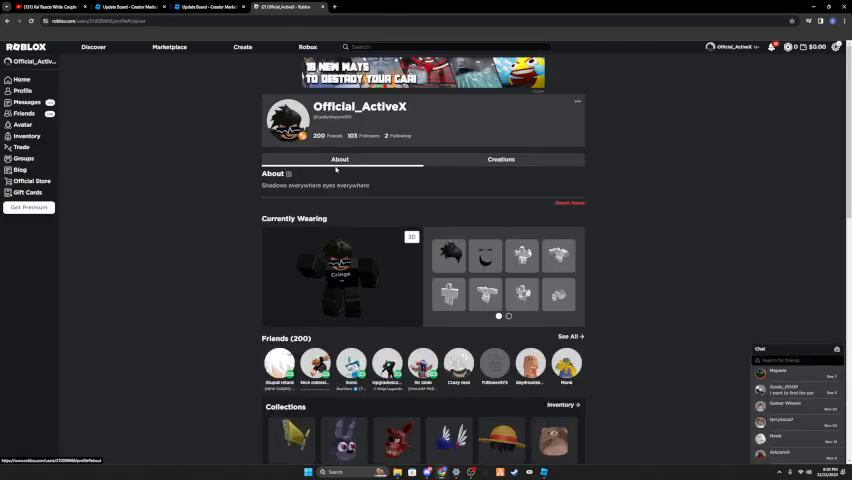
left_click(288, 174)
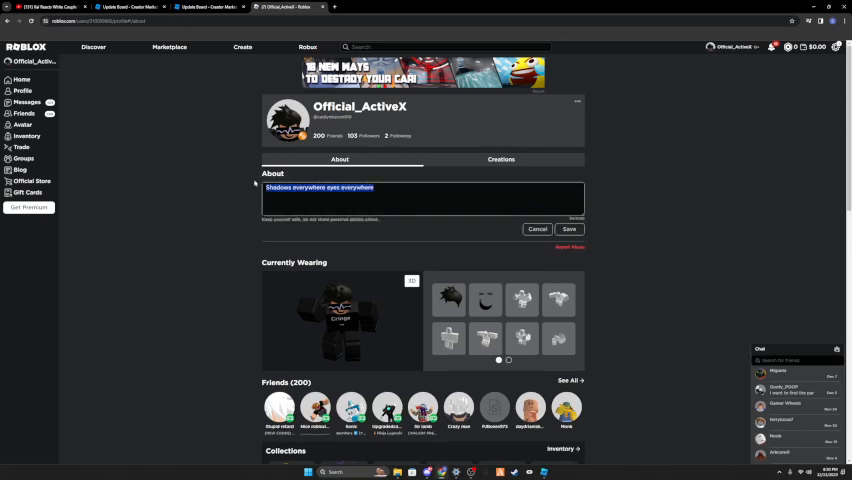
type("I am")
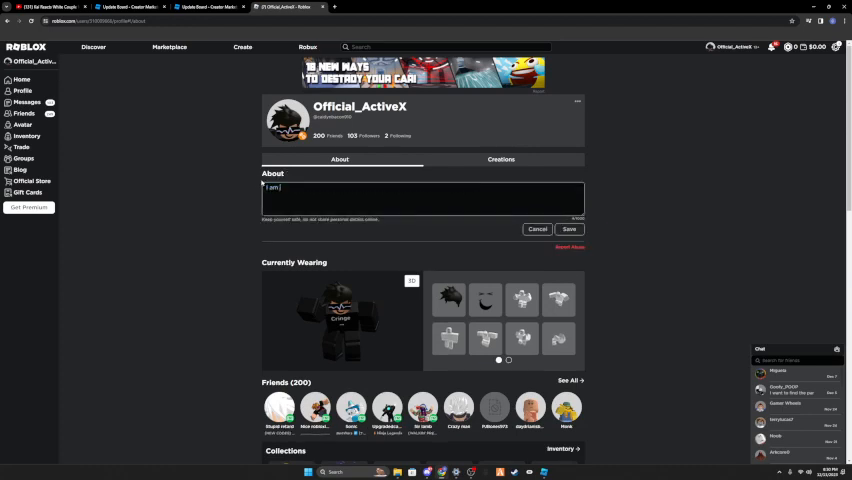
type("A Youtuber and a Developer")
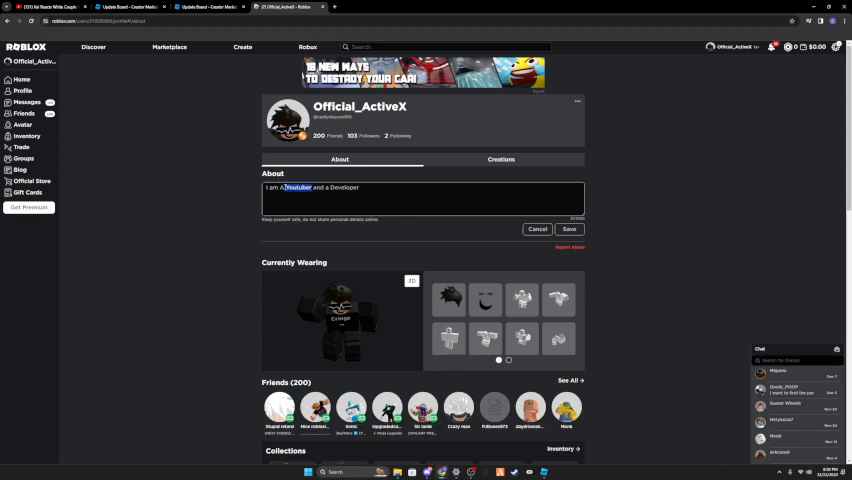
key("Delete")
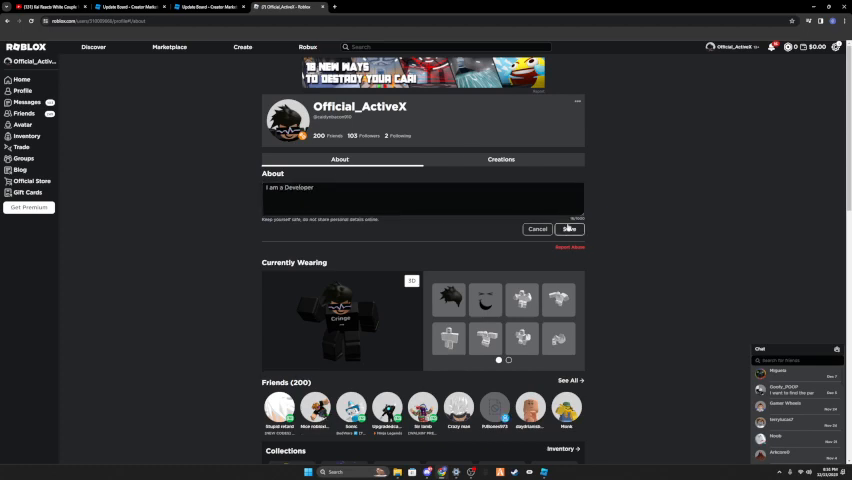
left_click(500, 160)
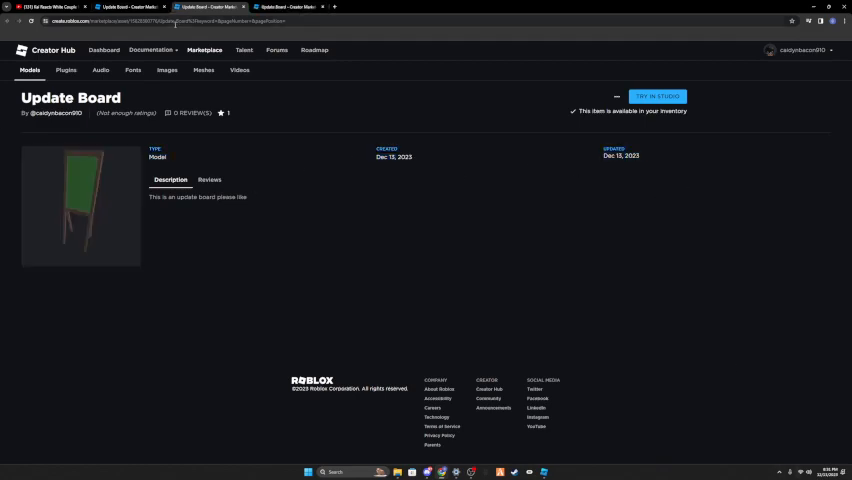
Browse the Update Board marketplace image listings in Creator Hub
left_click(168, 70)
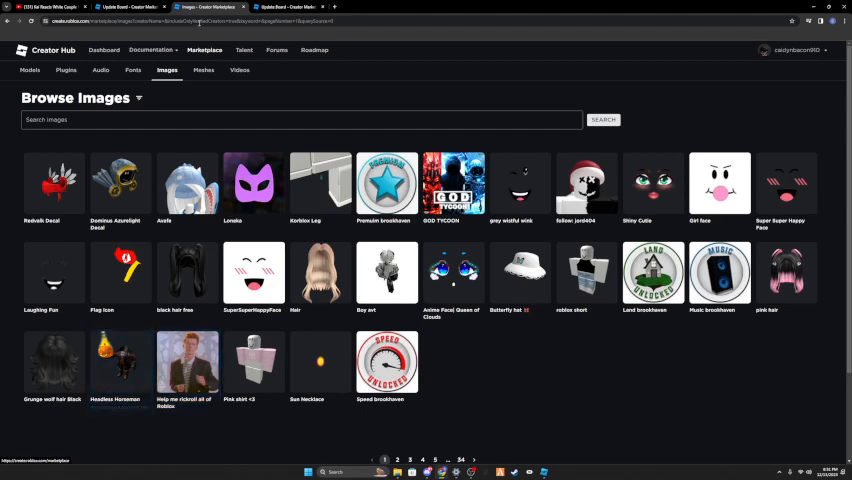
Return to Roblox Studio and dismiss the publish success confirmation
left_click(132, 70)
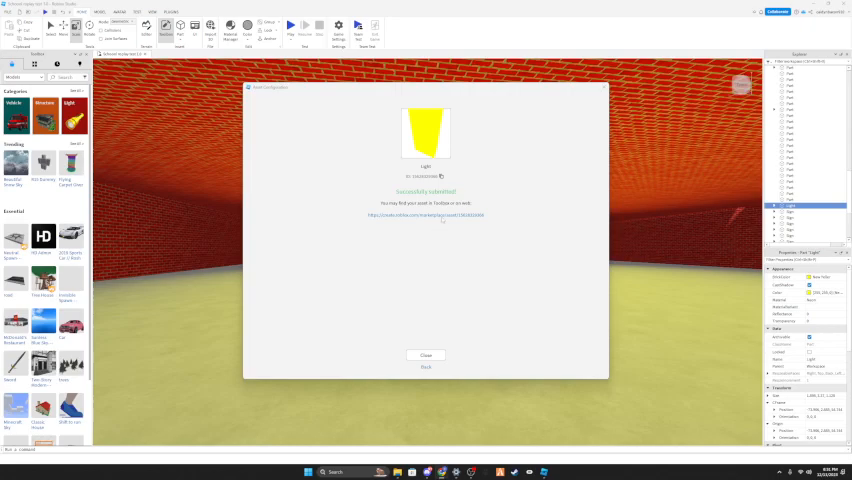
left_click(424, 356)
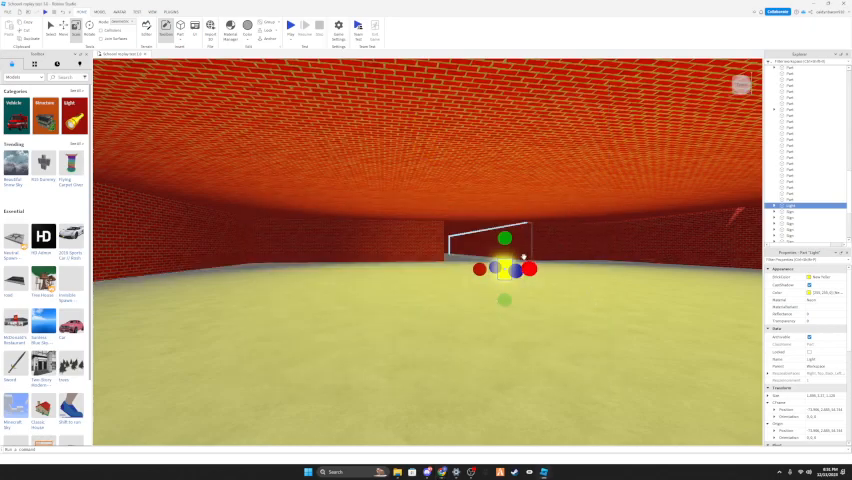